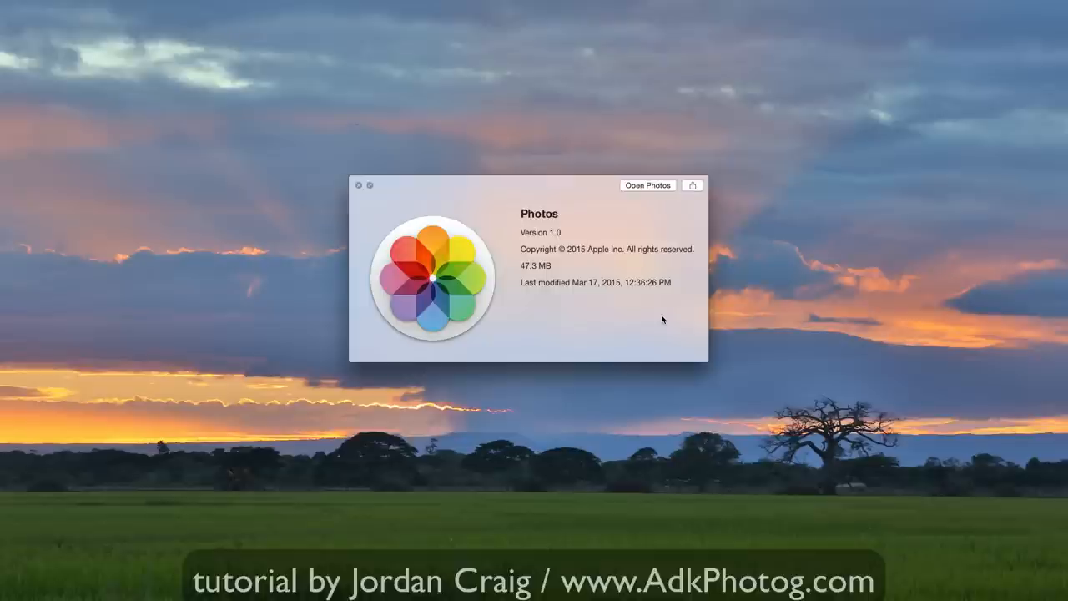
{"action": "mouse_move", "coordinate": [659, 325]}
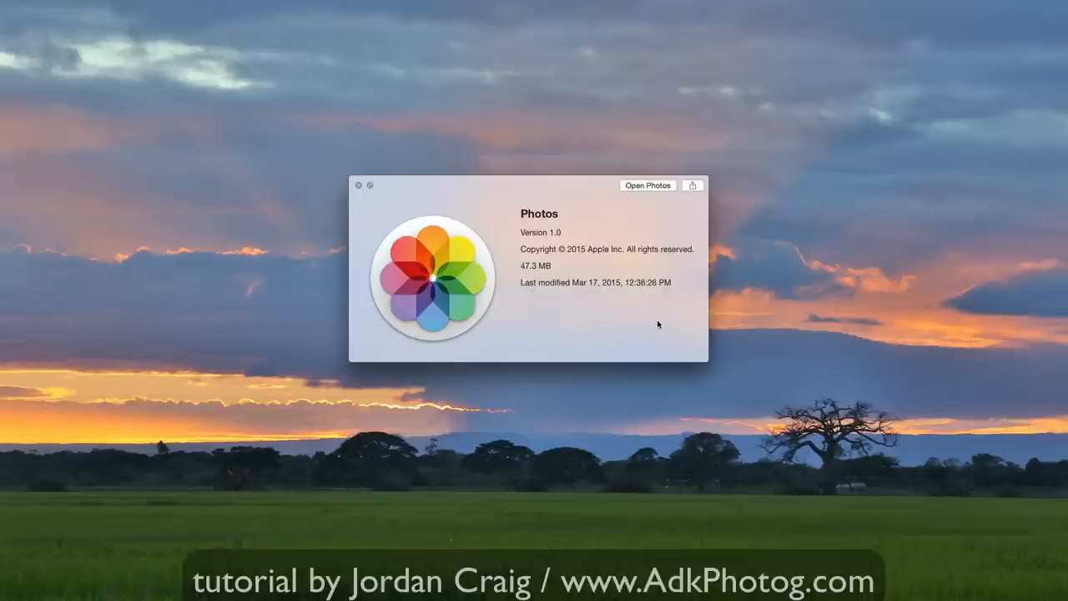
{"action": "mouse_move", "coordinate": [550, 312]}
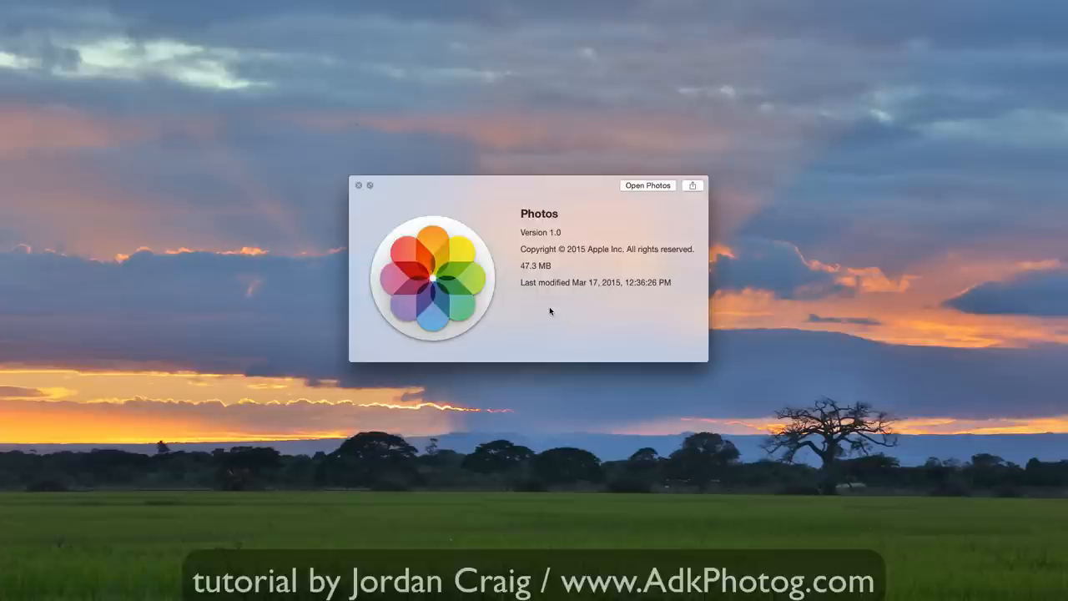
{"action": "mouse_move", "coordinate": [662, 244]}
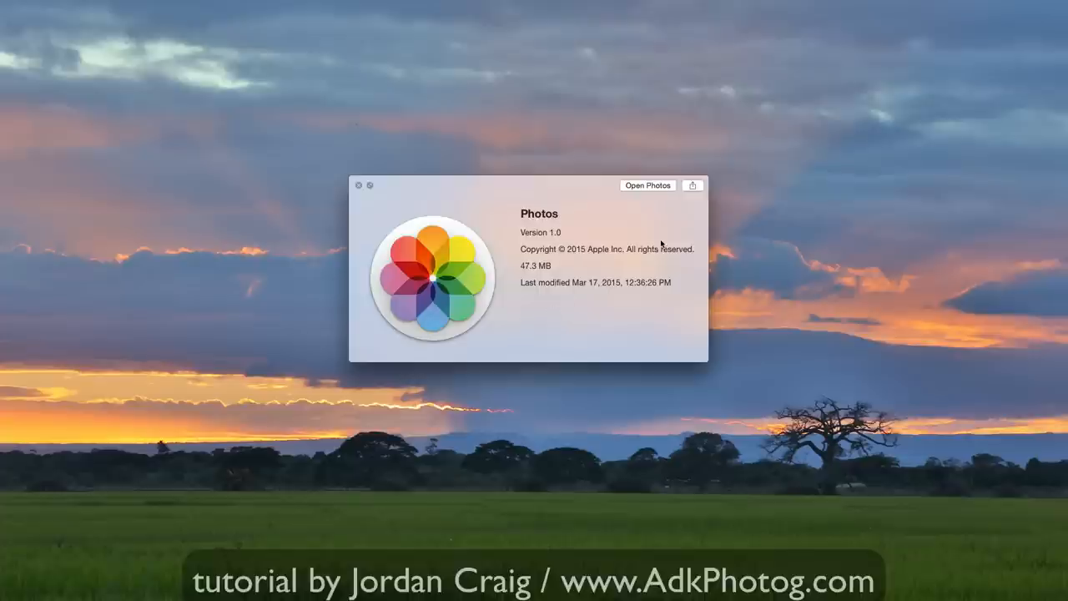
Open the photo library and scroll to the end of Moments (1,467 photos, 6 videos).
{"action": "left_click", "coordinate": [648, 185]}
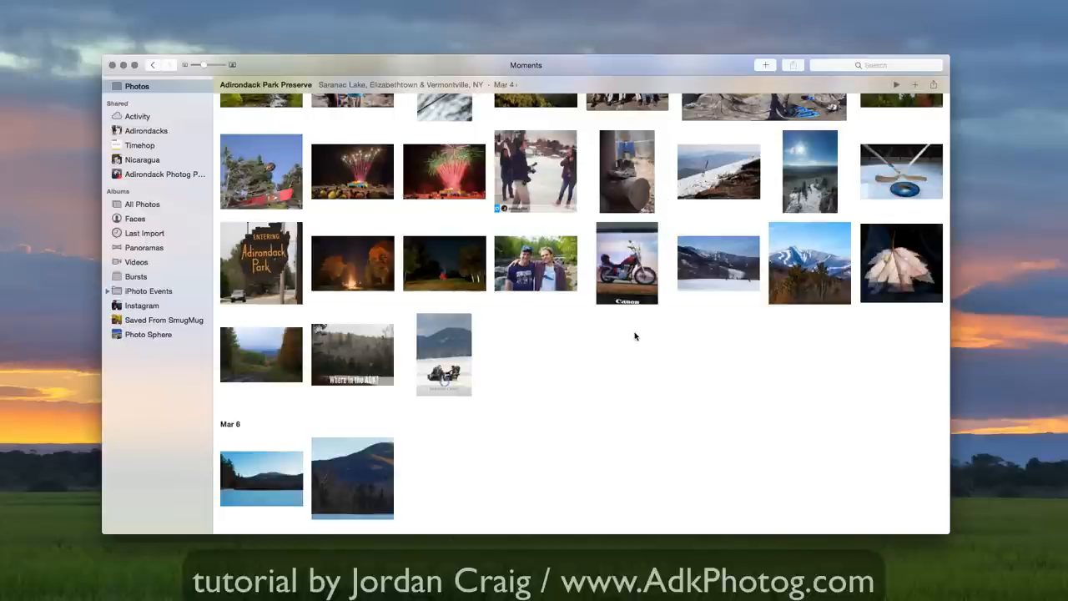
{"action": "mouse_move", "coordinate": [624, 377]}
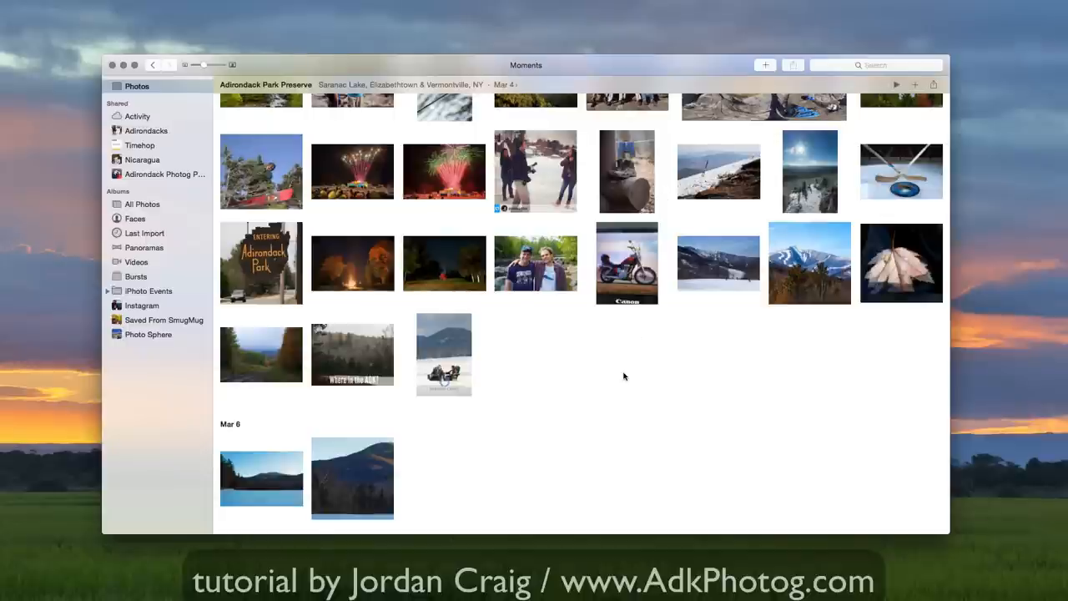
{"action": "mouse_move", "coordinate": [621, 378]}
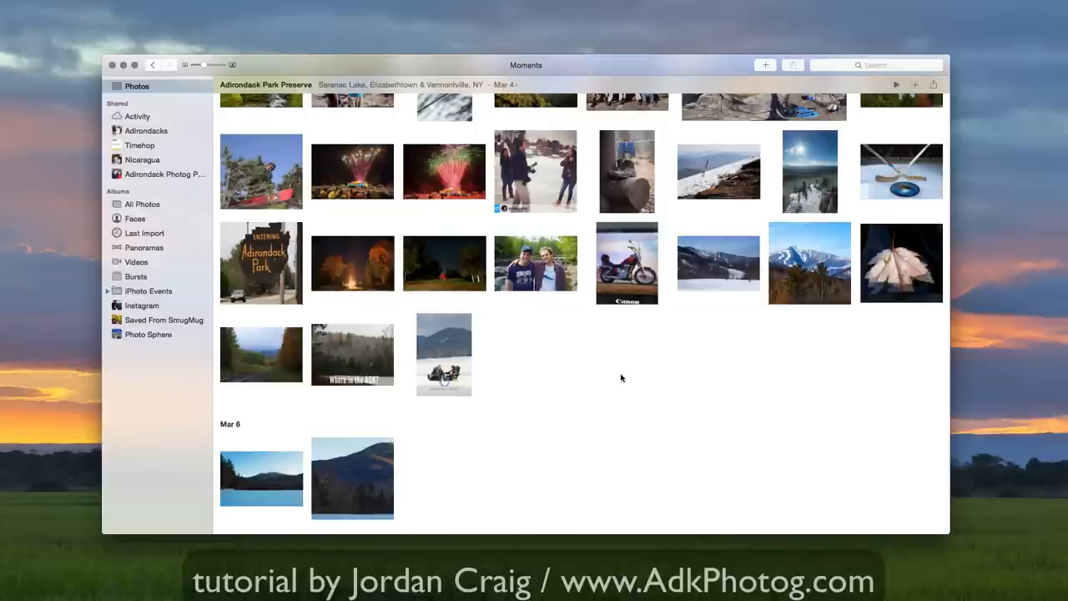
{"action": "scroll", "scroll_direction": "down", "scroll_amount": 3}
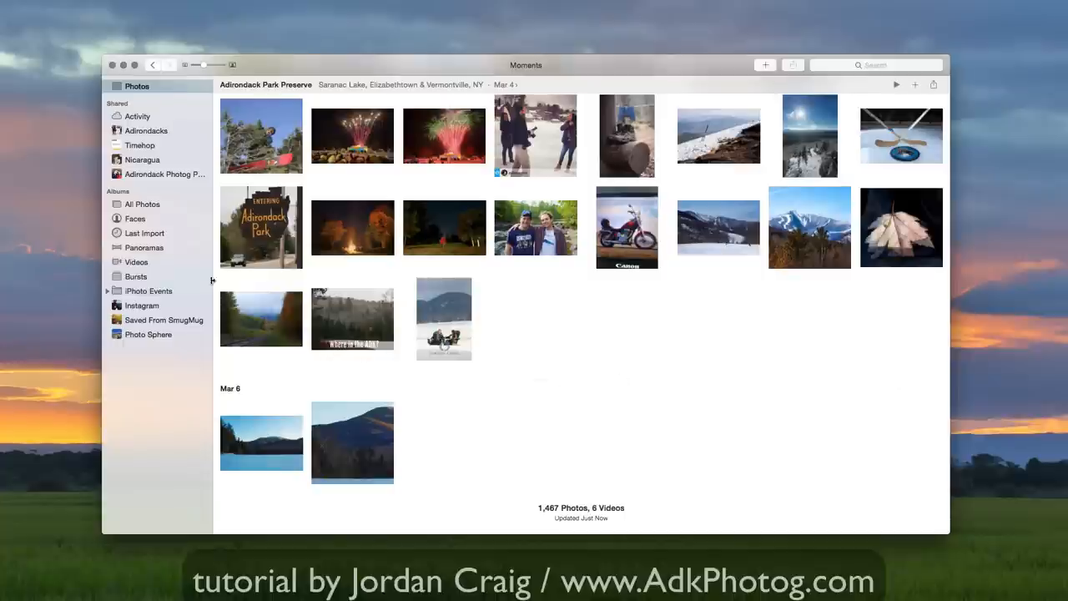
{"action": "mouse_move", "coordinate": [136, 233]}
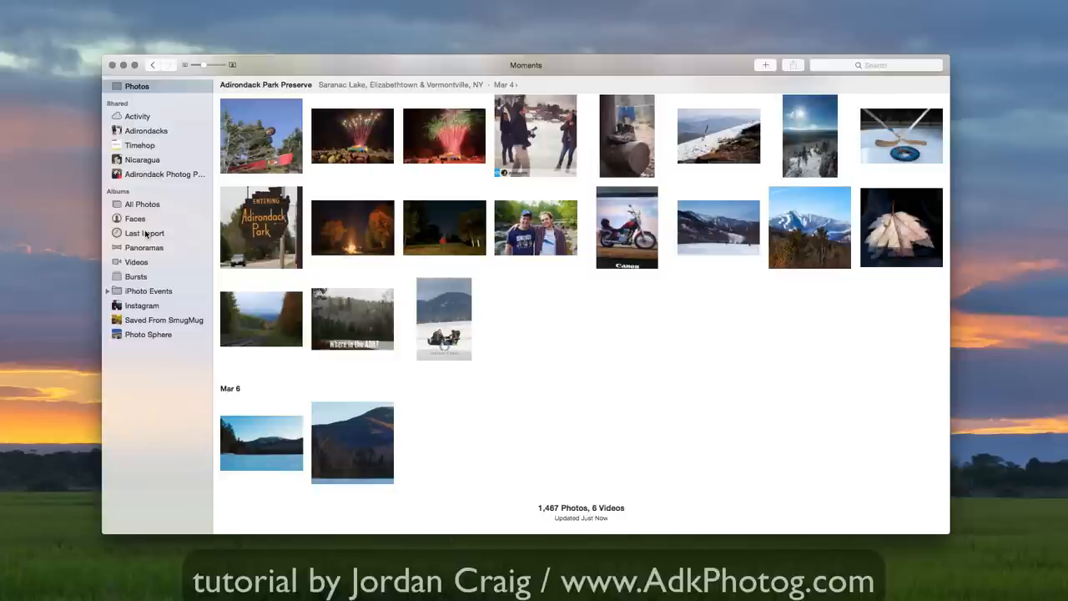
{"action": "mouse_move", "coordinate": [136, 293]}
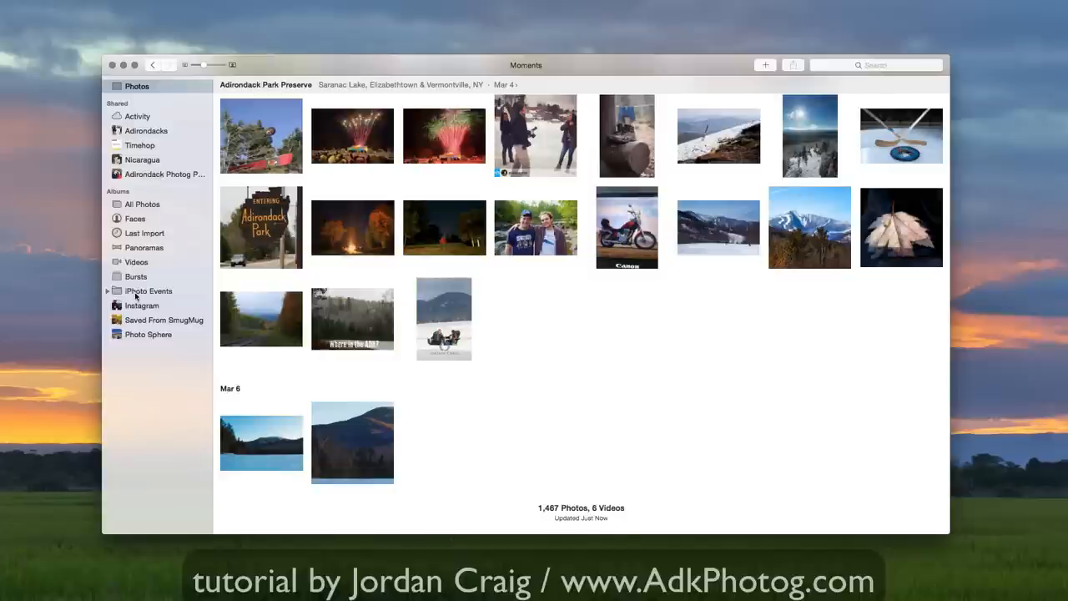
Open the shared Adirondacks album from the sidebar and scroll through it.
{"action": "left_click", "coordinate": [149, 291]}
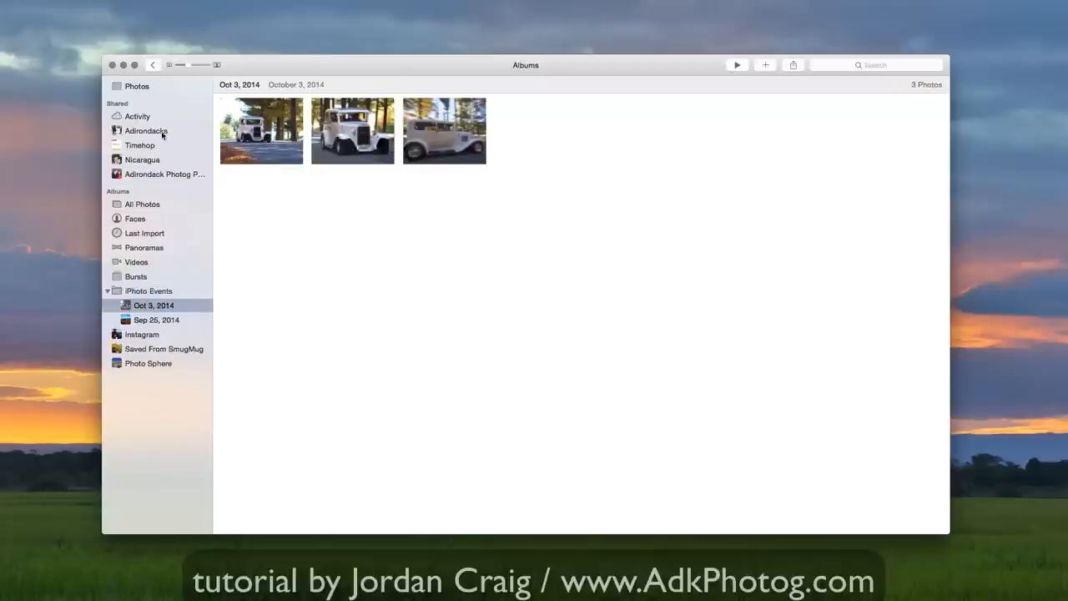
{"action": "left_click", "coordinate": [146, 131]}
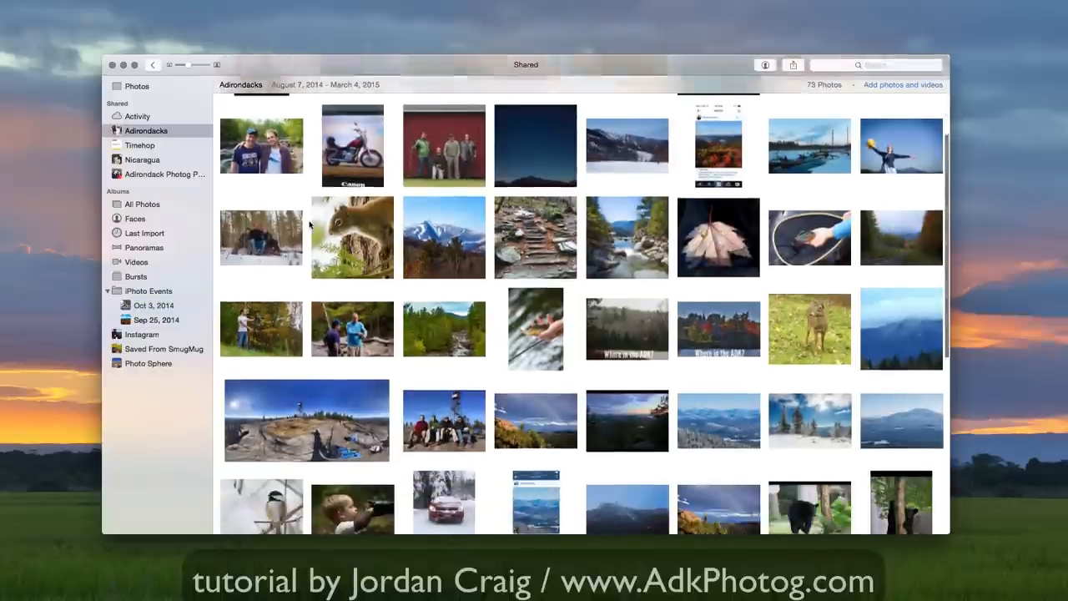
{"action": "scroll", "scroll_direction": "down", "scroll_amount": 3}
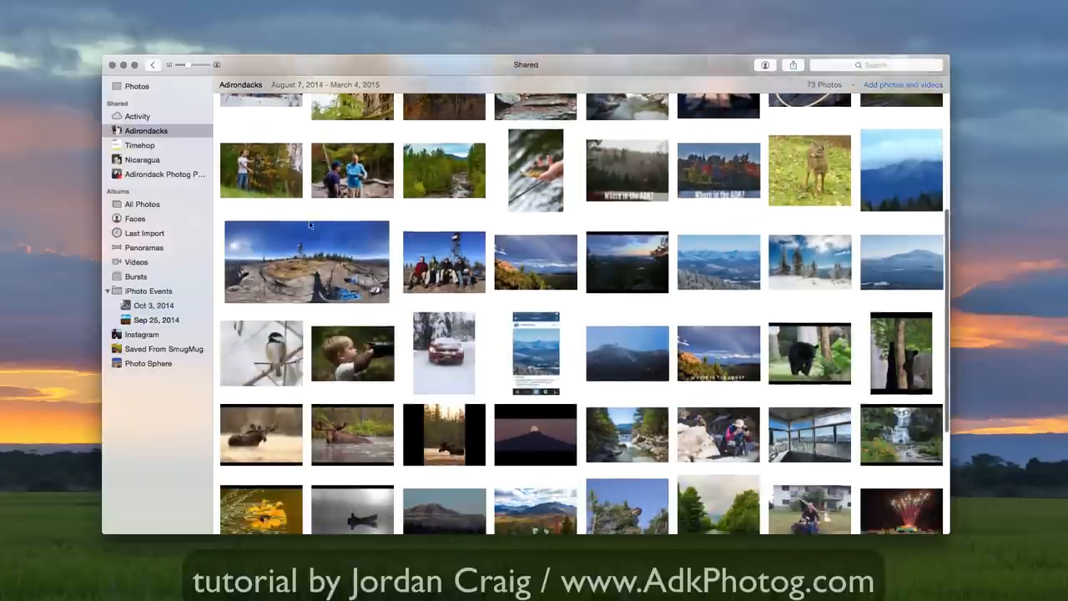
{"action": "scroll", "scroll_direction": "down", "scroll_amount": 3}
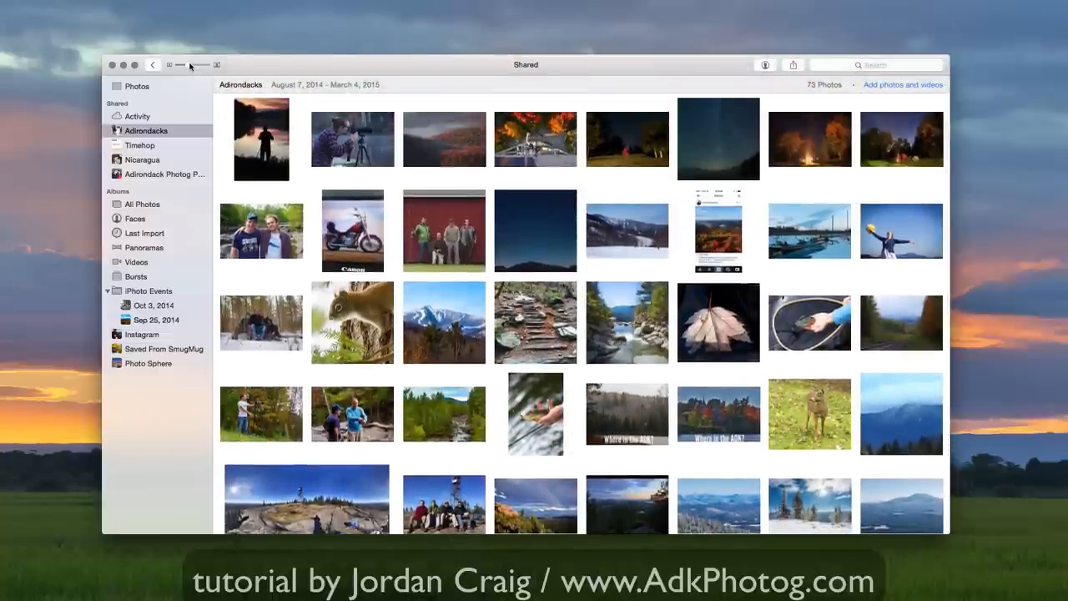
Enlarge the thumbnails, scroll the album, and select the river and rocks photo.
{"action": "left_click_drag", "start_coordinate": [182, 65], "coordinate": [199, 64]}
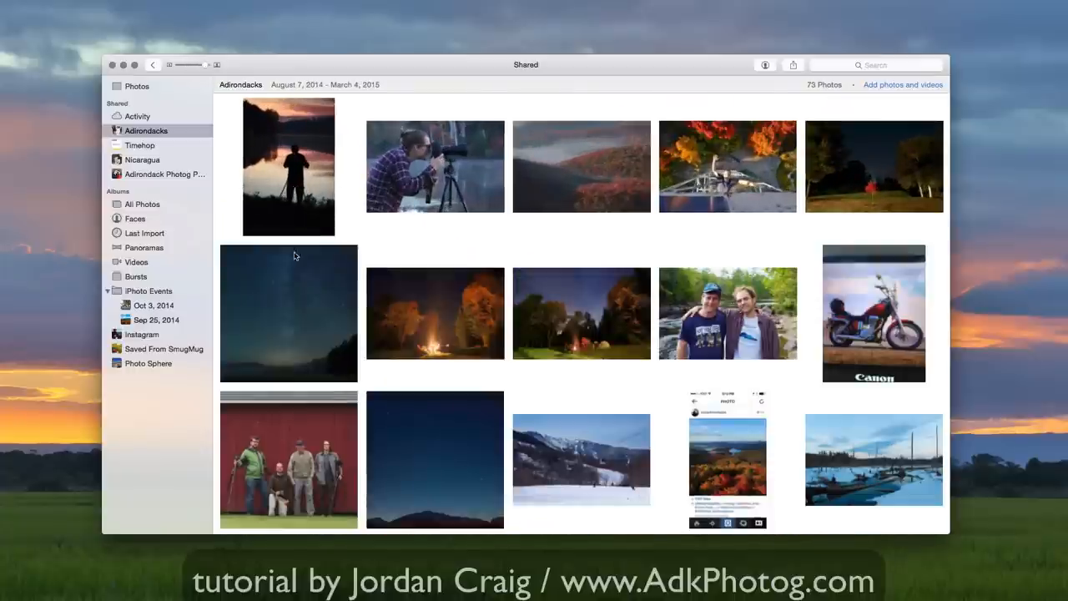
{"action": "scroll", "scroll_direction": "down", "scroll_amount": 3}
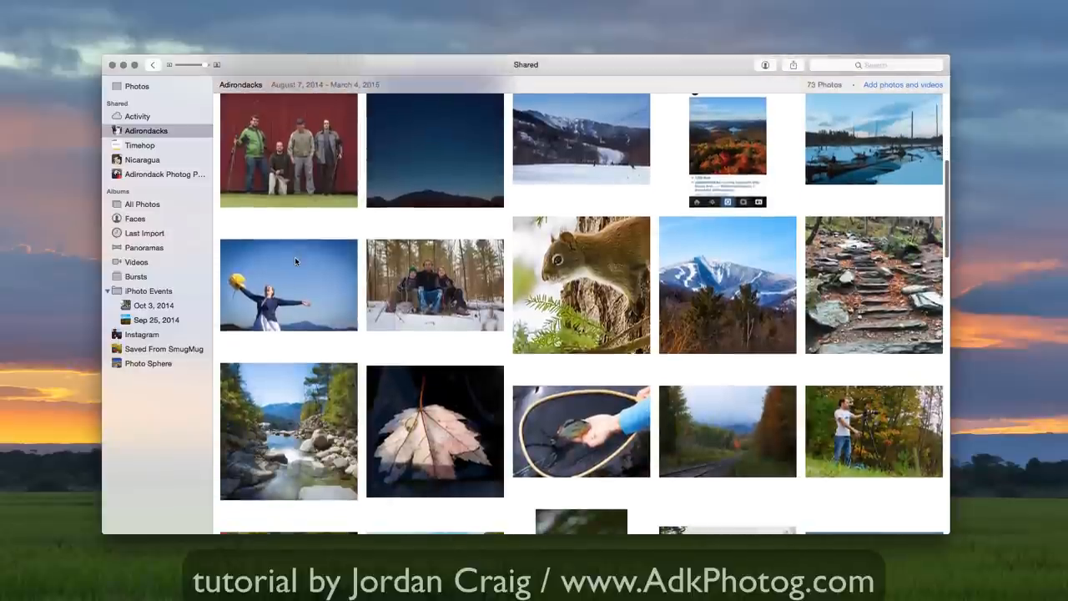
{"action": "scroll", "scroll_direction": "down", "scroll_amount": 3}
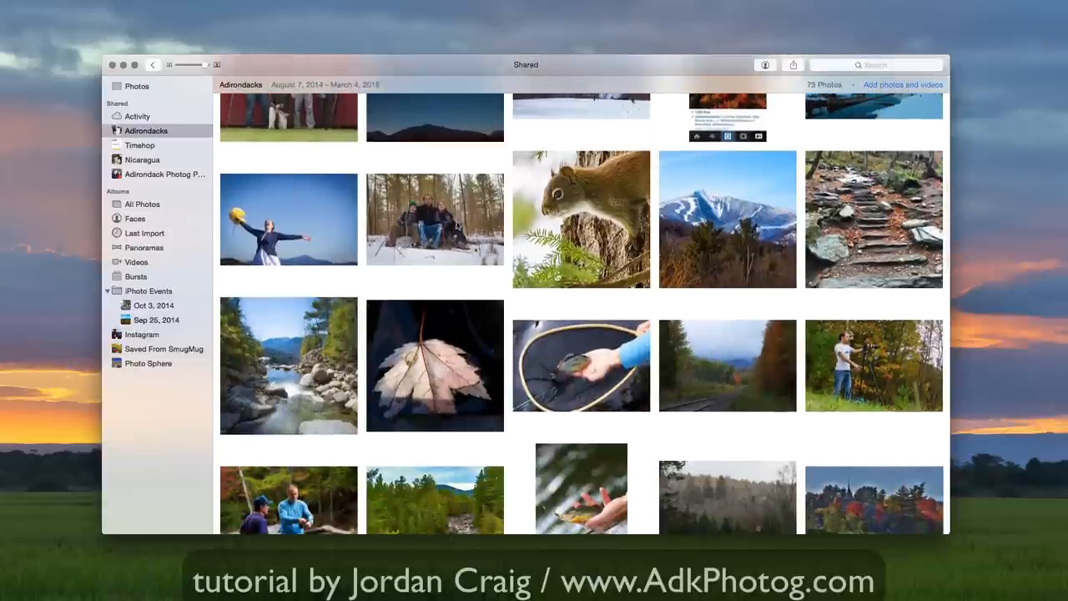
{"action": "scroll", "scroll_direction": "down", "scroll_amount": 3}
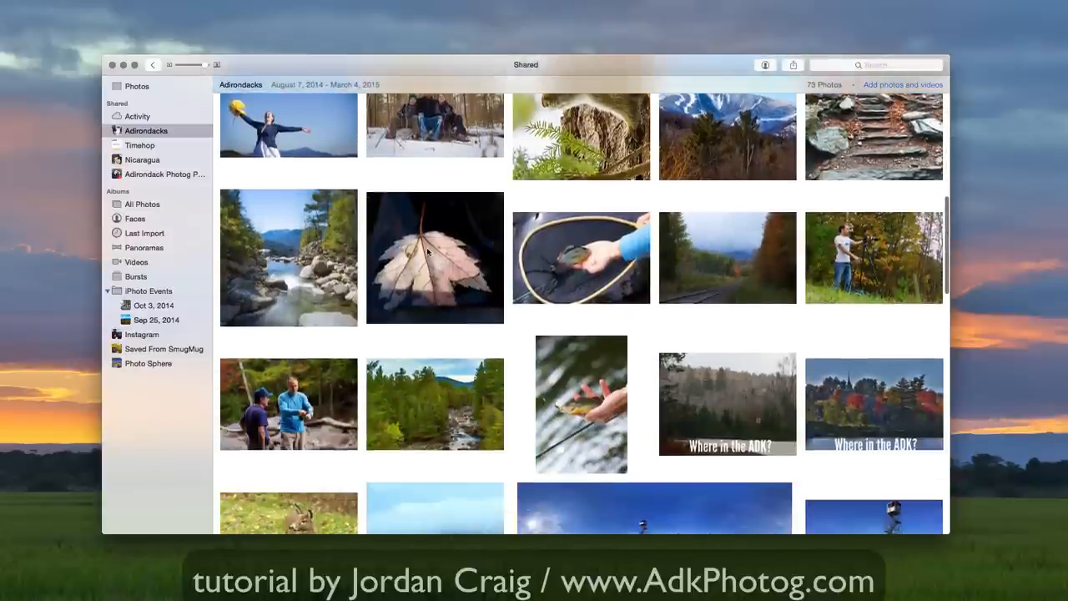
{"action": "left_click", "coordinate": [288, 257]}
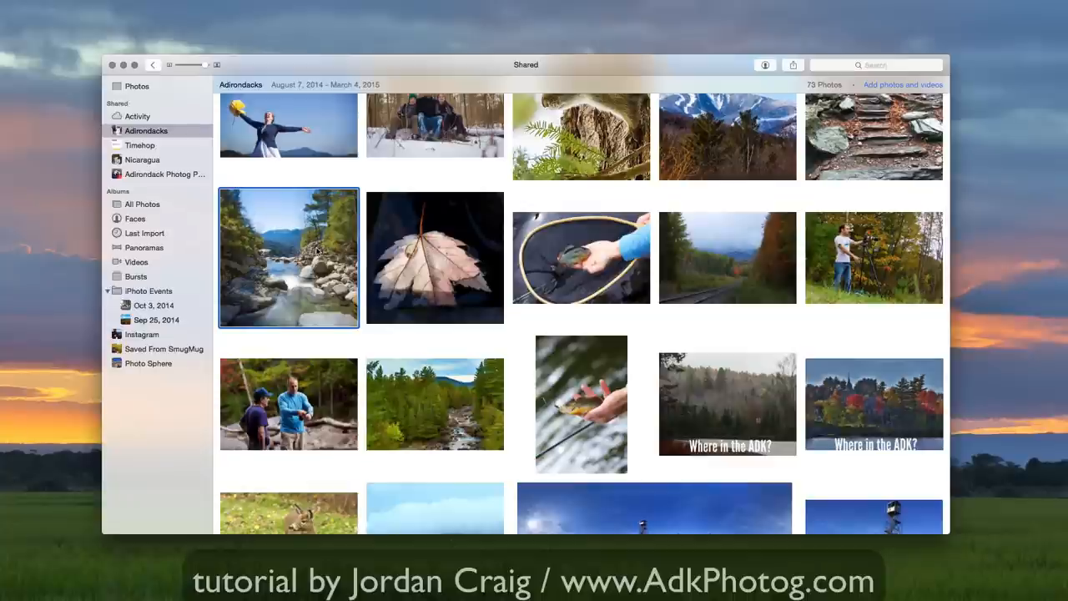
Open the river photo full size and swipe to photo 41 of 73, the boy with camera.
{"action": "double_click", "coordinate": [288, 257]}
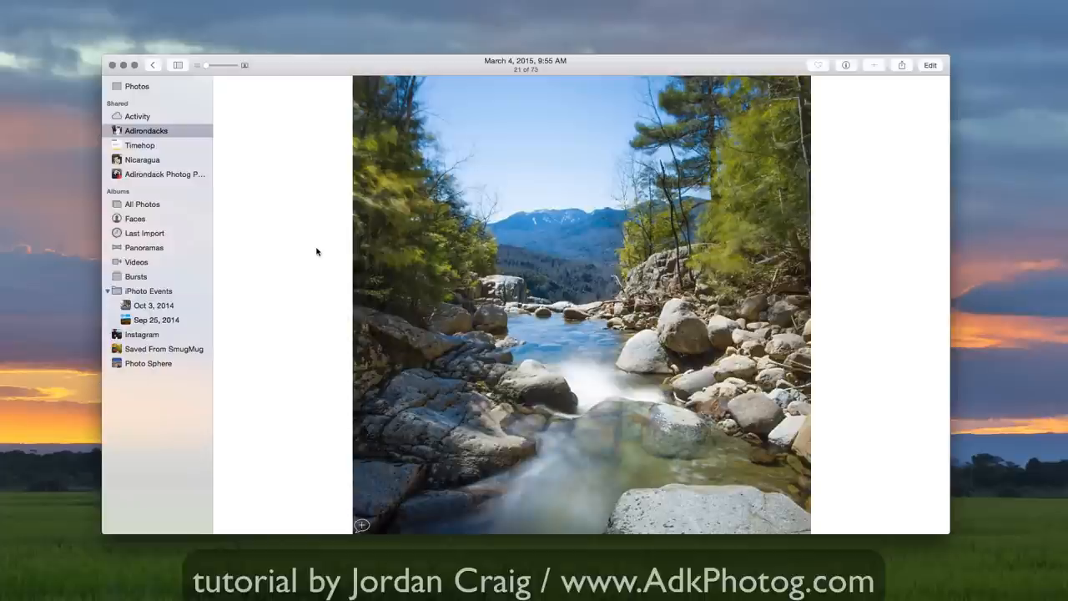
{"action": "mouse_move", "coordinate": [340, 222]}
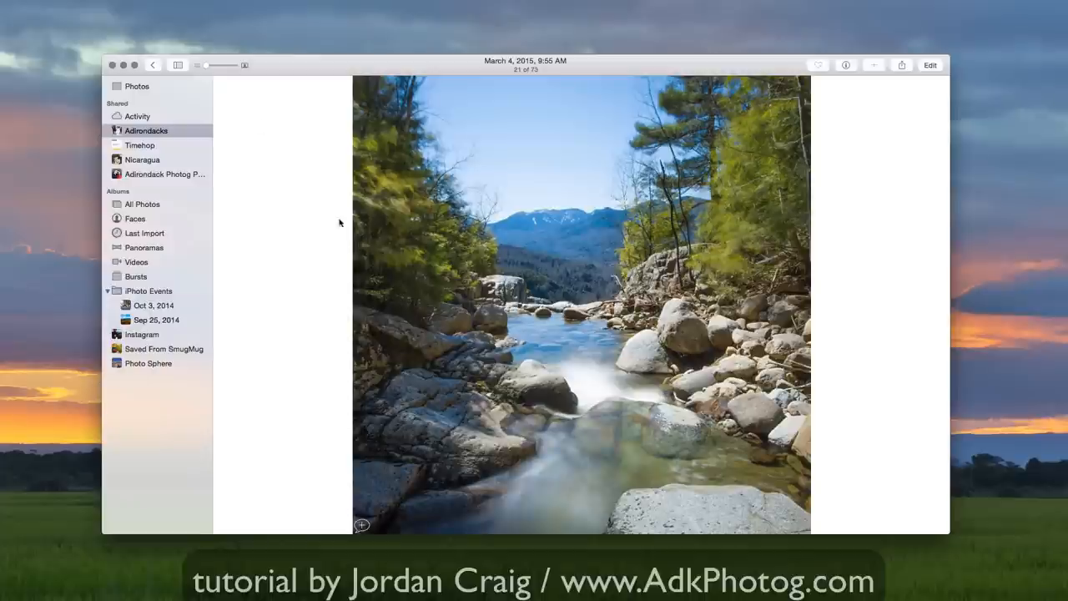
{"action": "mouse_move", "coordinate": [309, 232]}
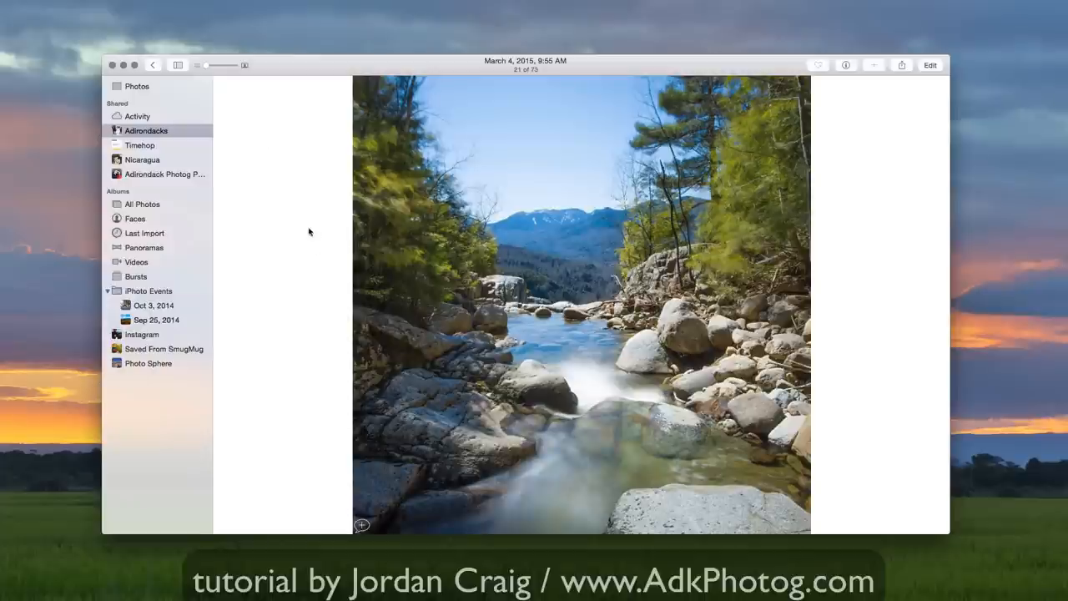
{"action": "left_click_drag", "start_coordinate": [209, 65], "coordinate": [243, 65]}
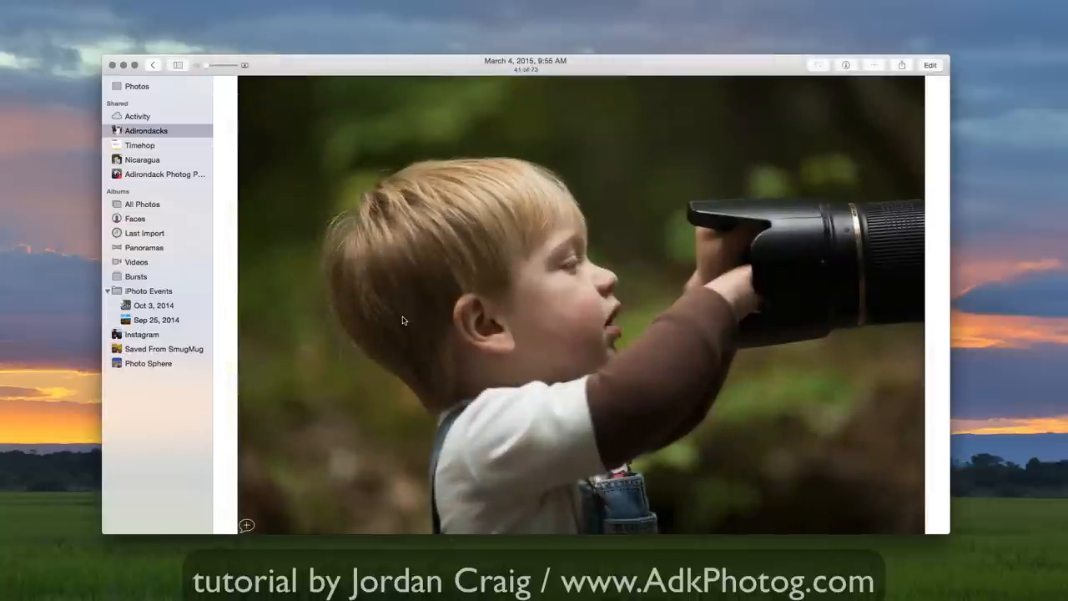
{"action": "mouse_move", "coordinate": [815, 119]}
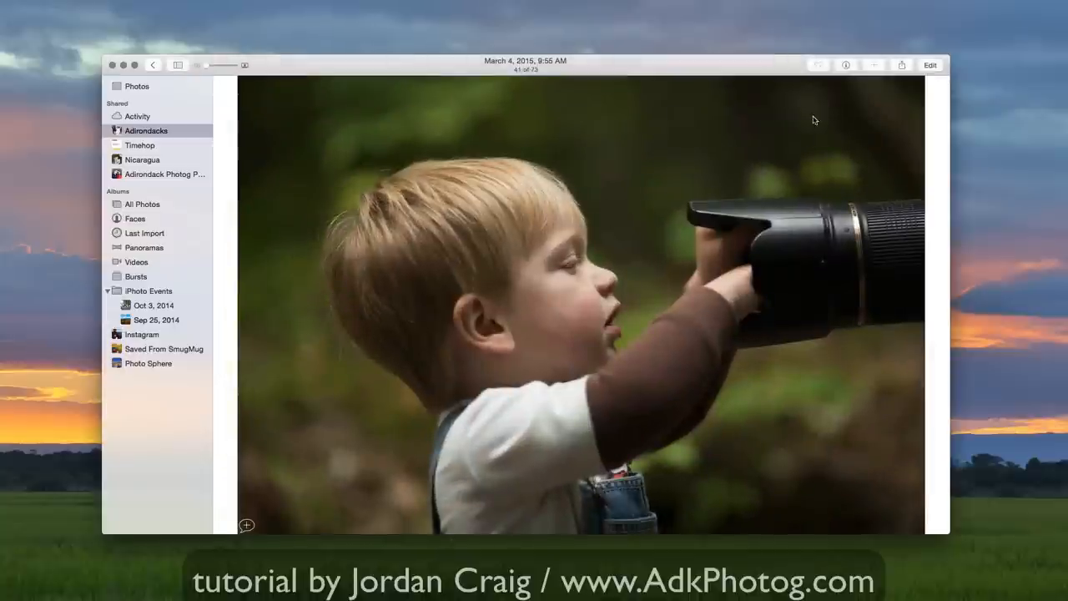
Try editing the boy-with-camera photo, triggering the Switch to library prompt.
{"action": "left_click", "coordinate": [930, 65]}
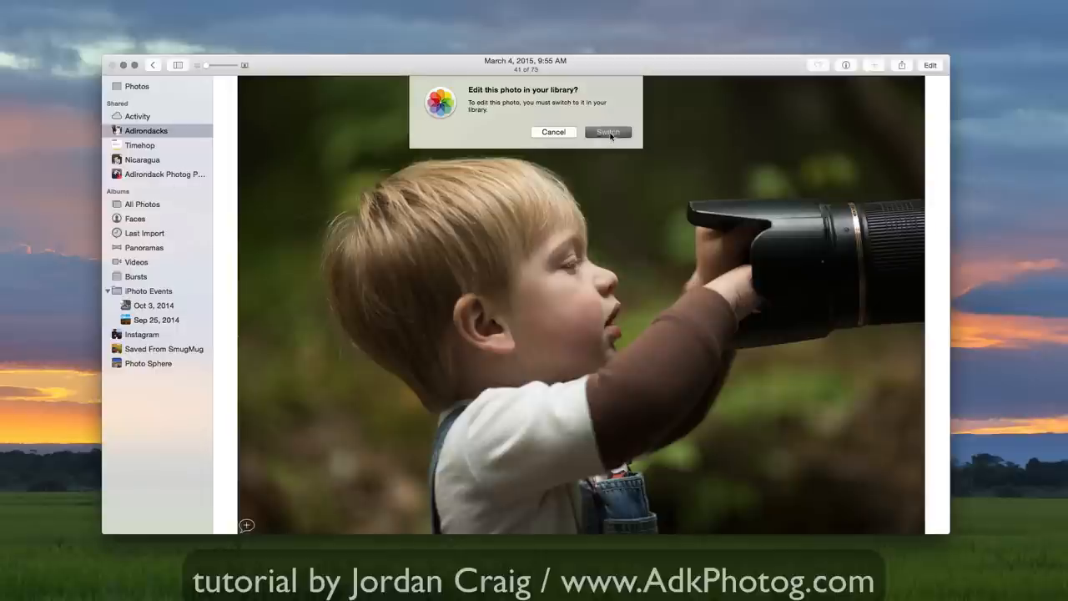
{"action": "left_click", "coordinate": [607, 132]}
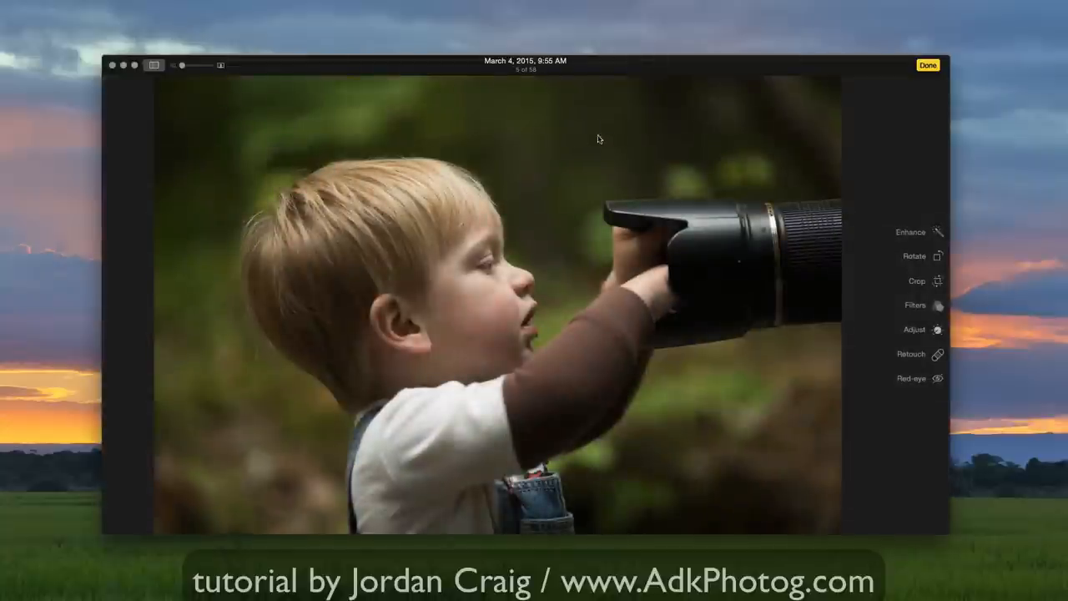
{"action": "mouse_move", "coordinate": [526, 265]}
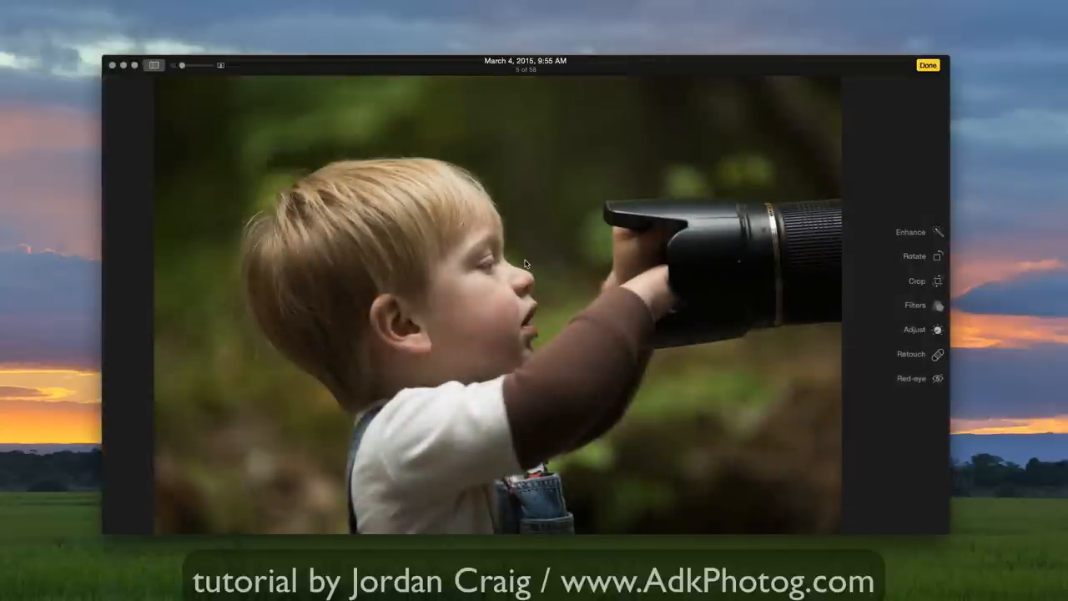
{"action": "mouse_move", "coordinate": [920, 251]}
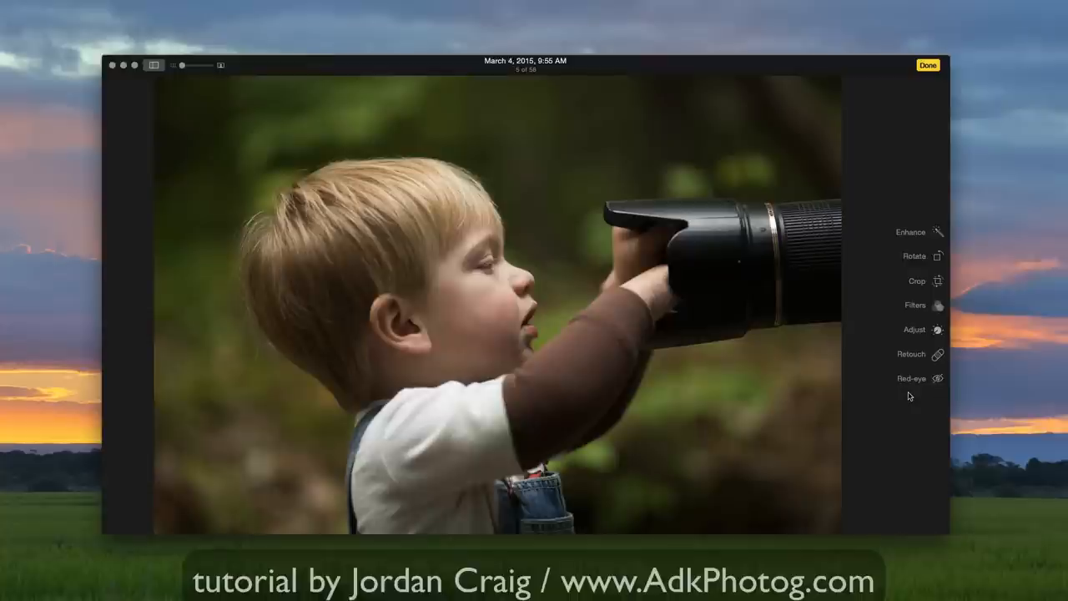
Leave the photo unfiltered and brighten it with the Light adjustment.
{"action": "left_click", "coordinate": [916, 304]}
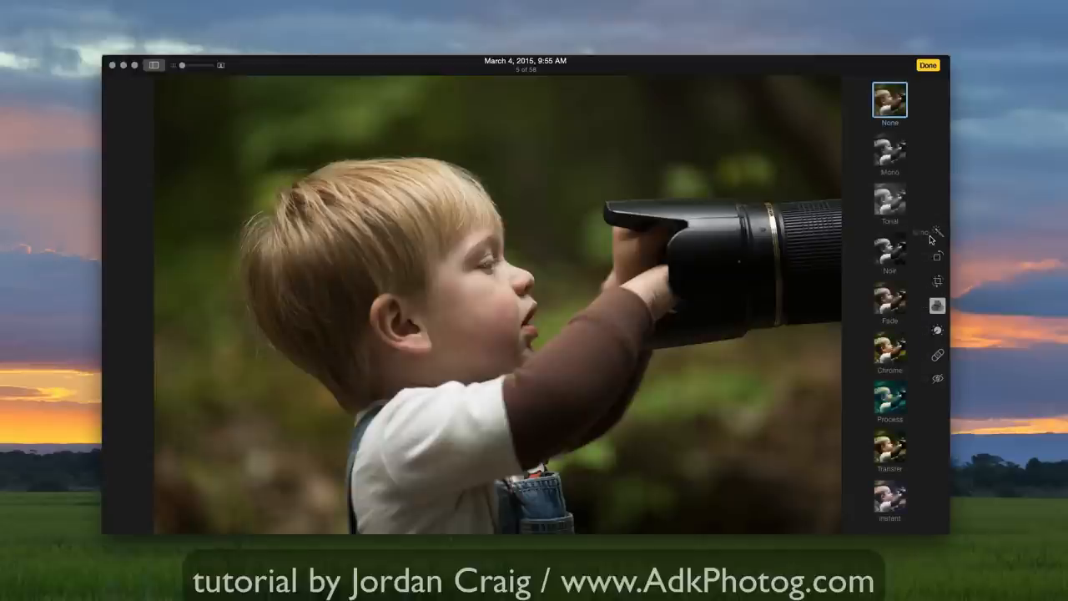
{"action": "left_click", "coordinate": [938, 305]}
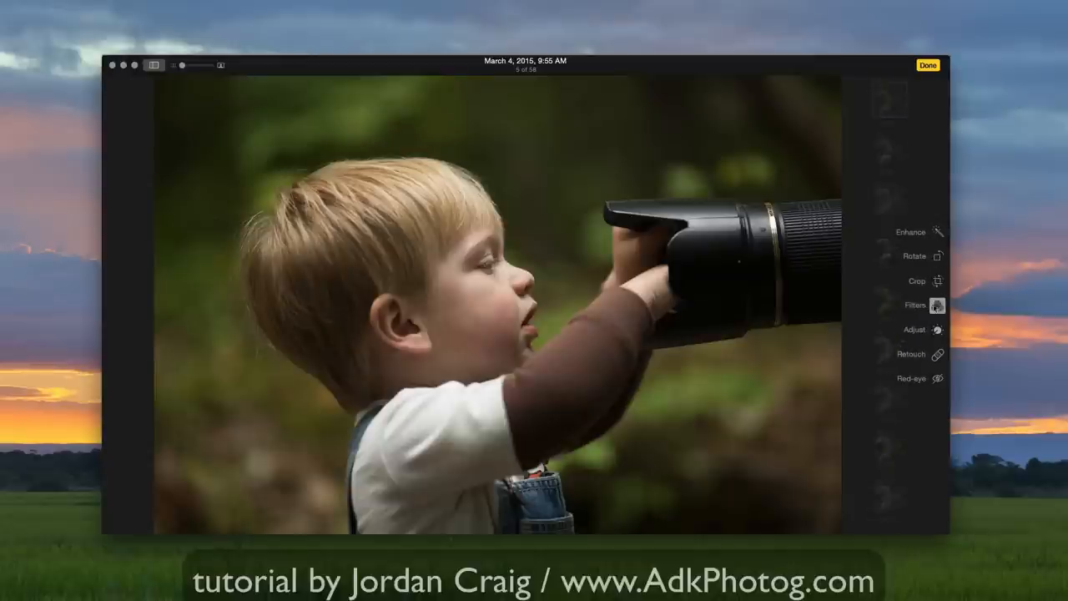
{"action": "left_click", "coordinate": [915, 329]}
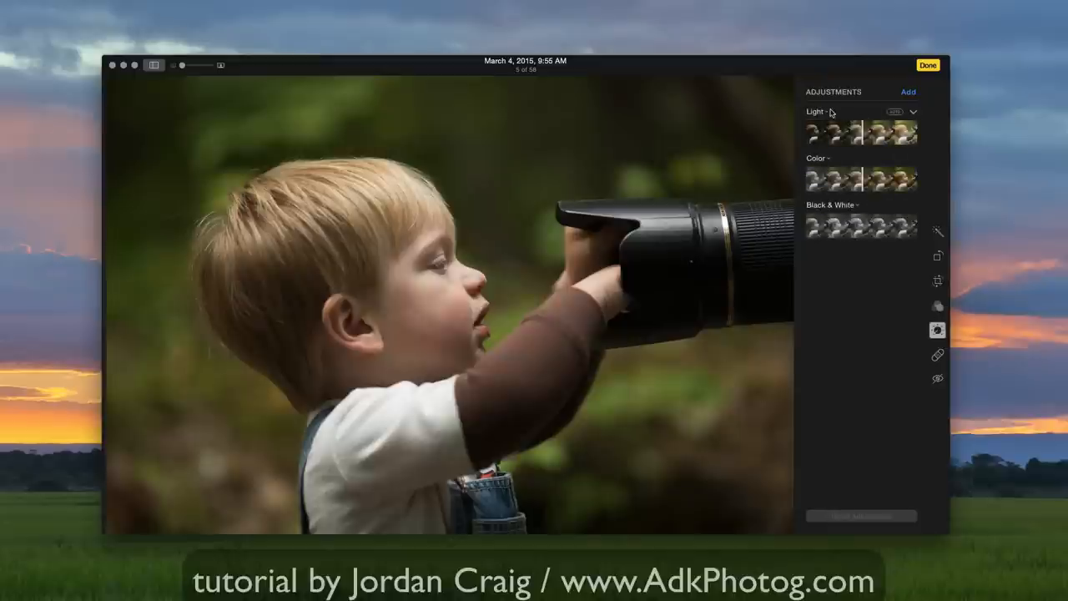
{"action": "mouse_move", "coordinate": [878, 147]}
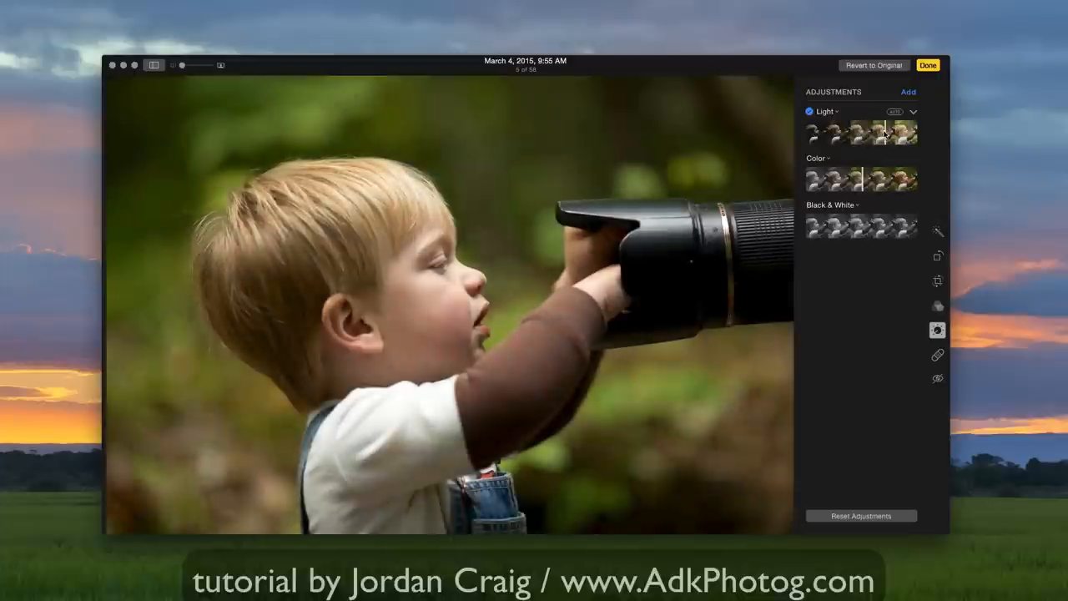
{"action": "left_click", "coordinate": [836, 158]}
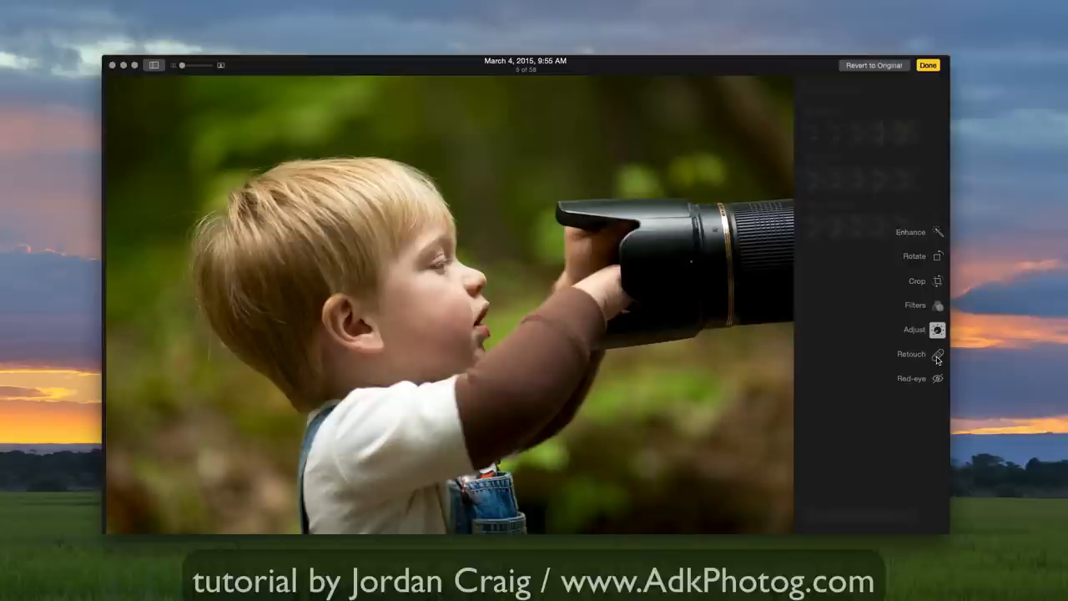
Activate the Retouch tool with its brush size slider on the boy's photo.
{"action": "left_click", "coordinate": [912, 354]}
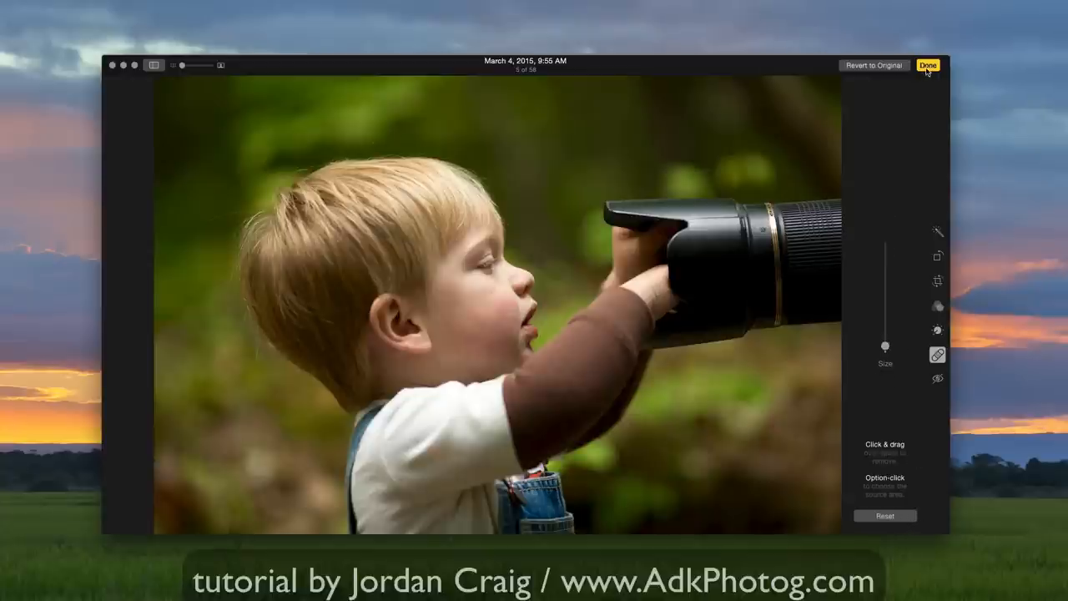
Finish editing, go back to Moments, and scroll to the February 13–15 moments.
{"action": "left_click", "coordinate": [928, 65]}
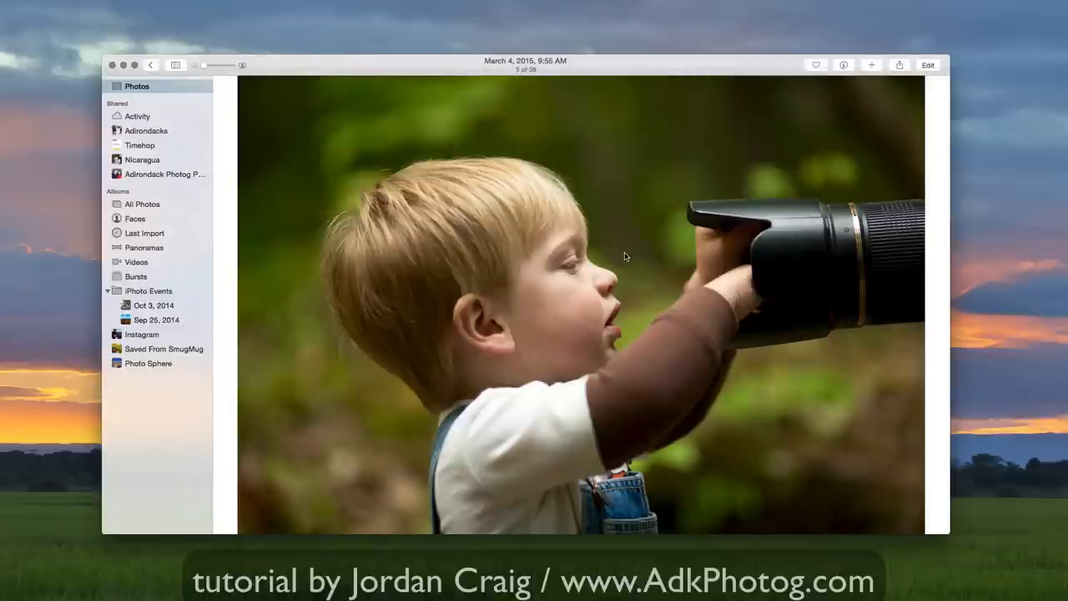
{"action": "mouse_move", "coordinate": [604, 310]}
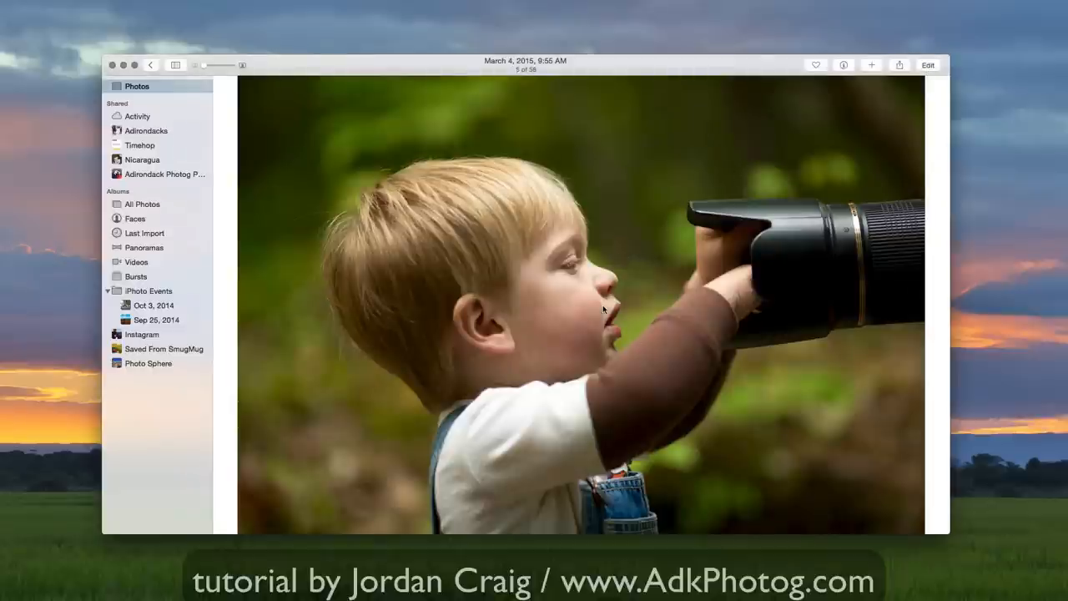
{"action": "left_click", "coordinate": [150, 65]}
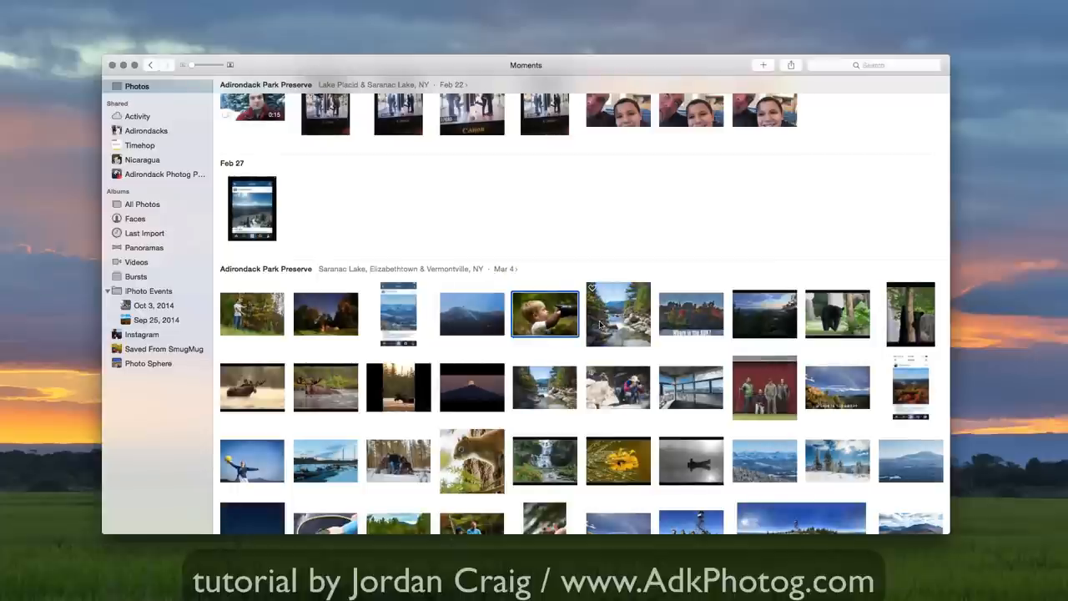
{"action": "scroll", "scroll_direction": "down", "scroll_amount": 3}
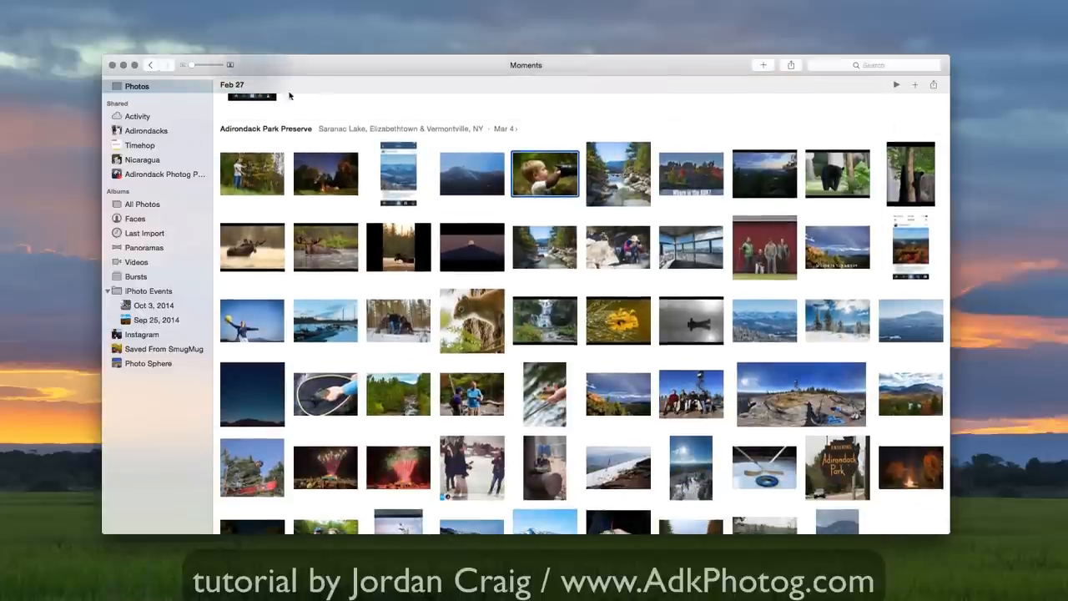
{"action": "scroll", "scroll_direction": "down", "scroll_amount": 3}
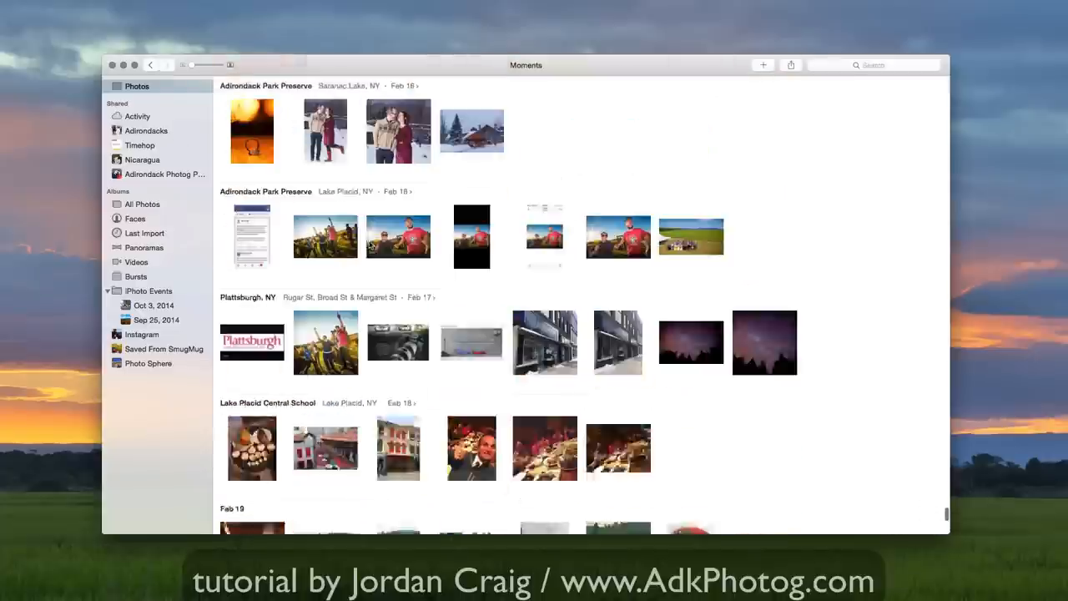
{"action": "scroll", "scroll_direction": "down", "scroll_amount": 3}
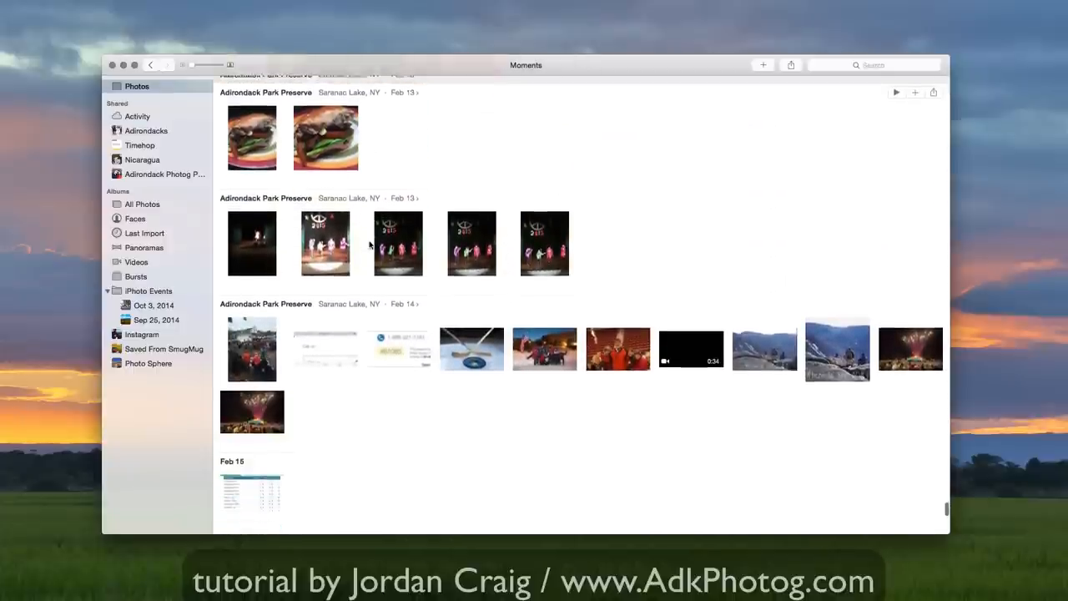
{"action": "left_click", "coordinate": [137, 116]}
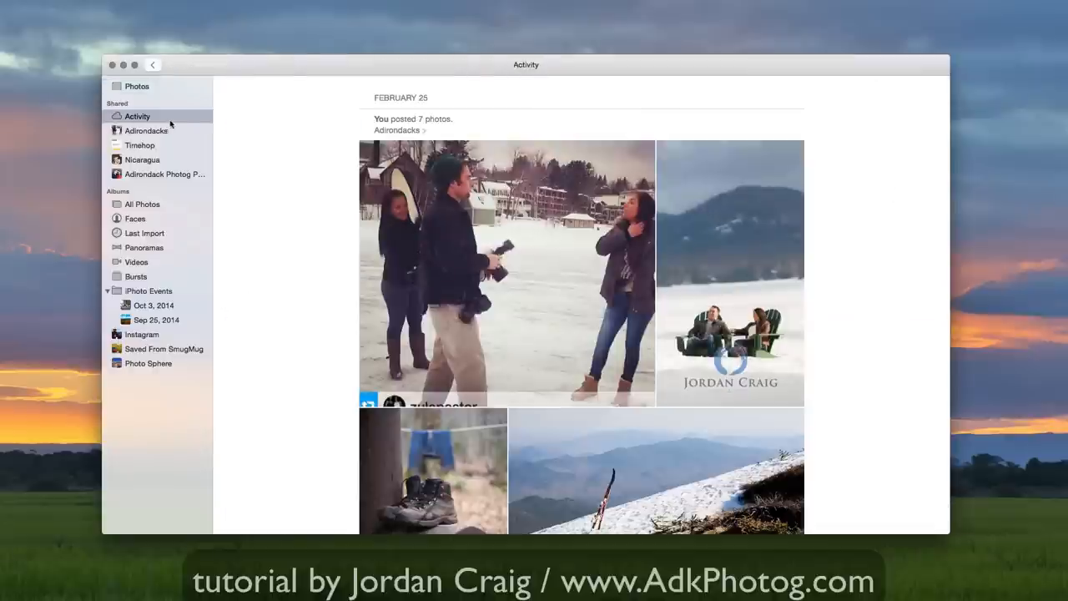
{"action": "scroll", "scroll_direction": "down", "scroll_amount": 3}
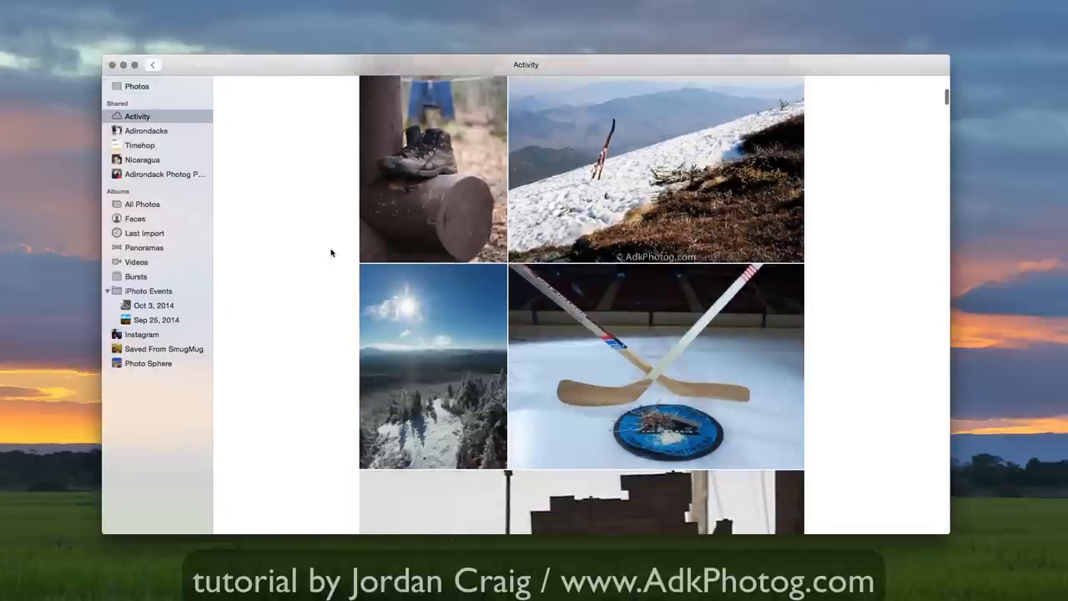
{"action": "double_click", "coordinate": [432, 367]}
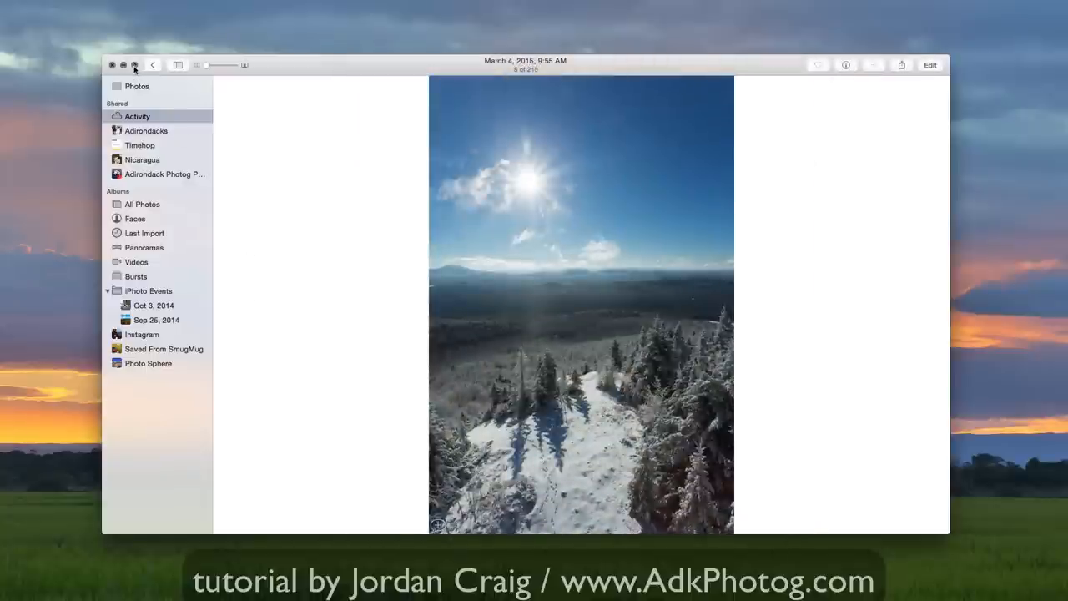
{"action": "left_click", "coordinate": [133, 66]}
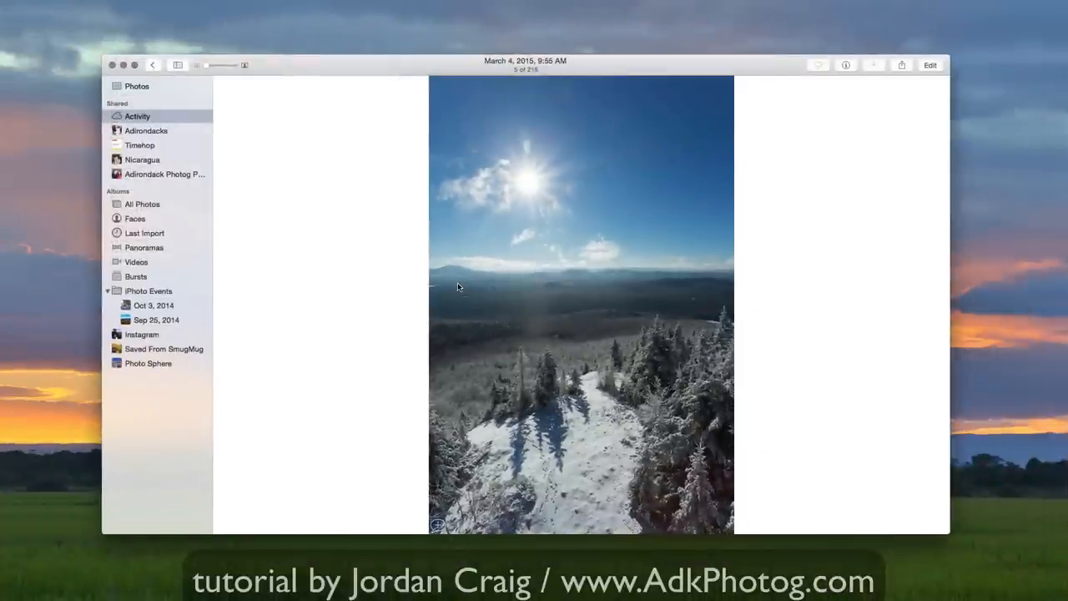
{"action": "left_click", "coordinate": [153, 65]}
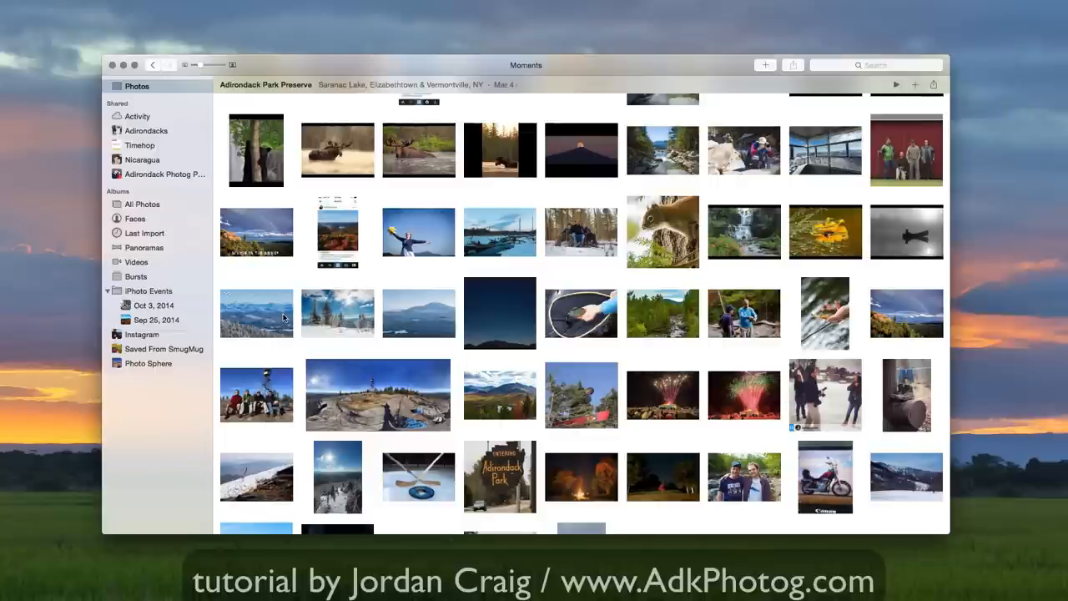
Select three snowy mountain photos and open their context menu to share via Mail.
{"action": "left_click", "coordinate": [256, 313]}
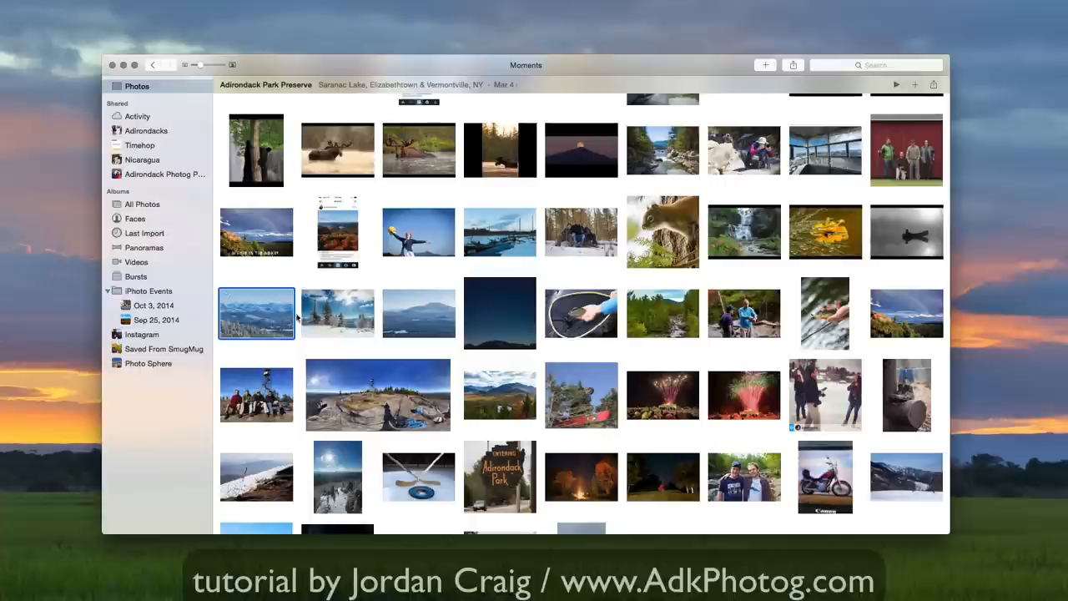
{"action": "left_click", "coordinate": [419, 313]}
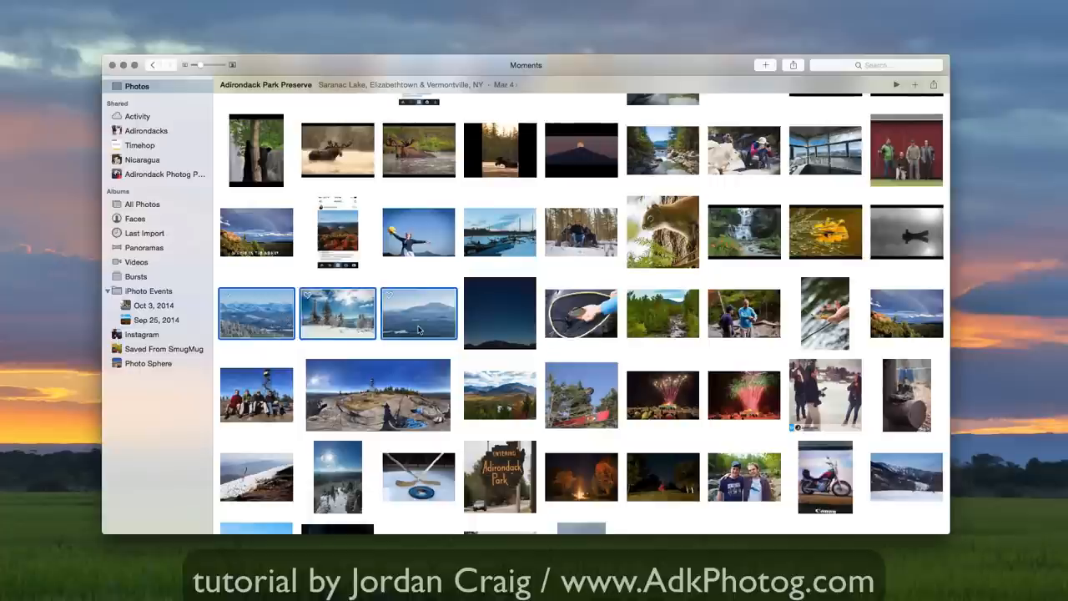
{"action": "right_click", "coordinate": [419, 313]}
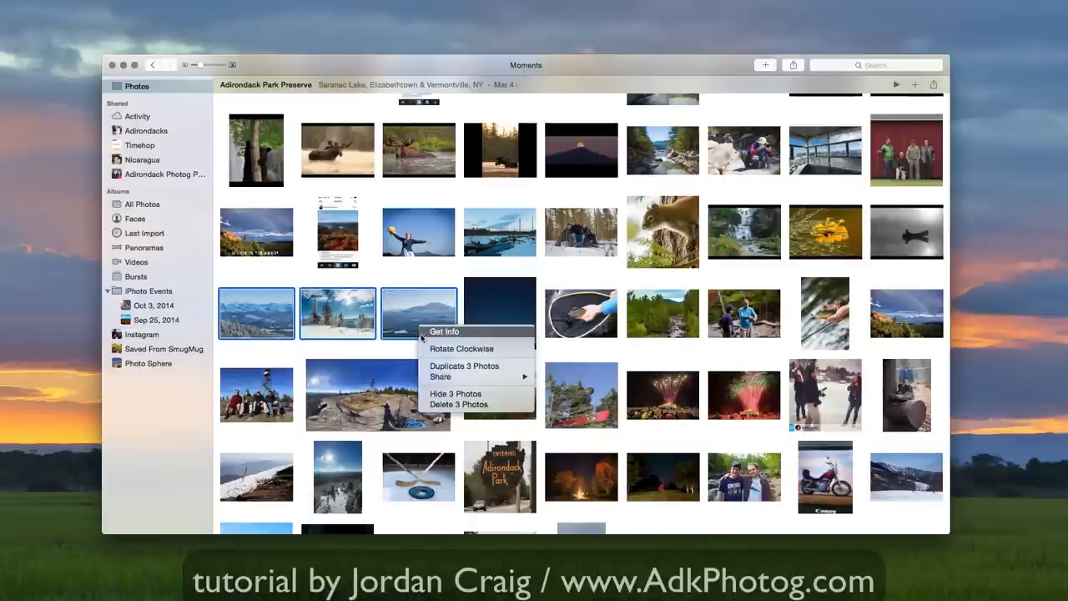
{"action": "mouse_move", "coordinate": [462, 348]}
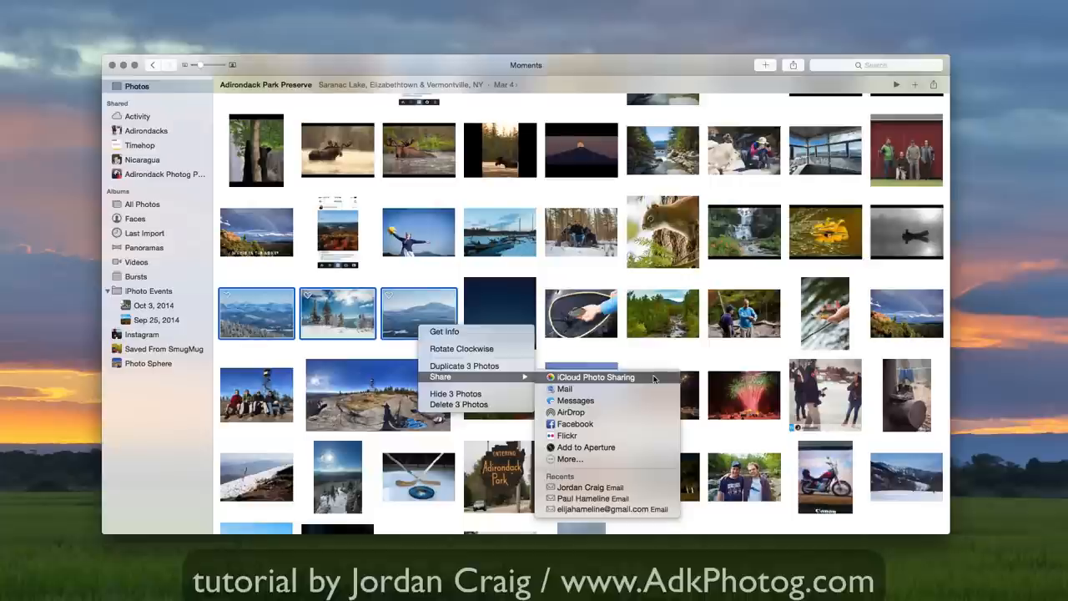
{"action": "mouse_move", "coordinate": [566, 388]}
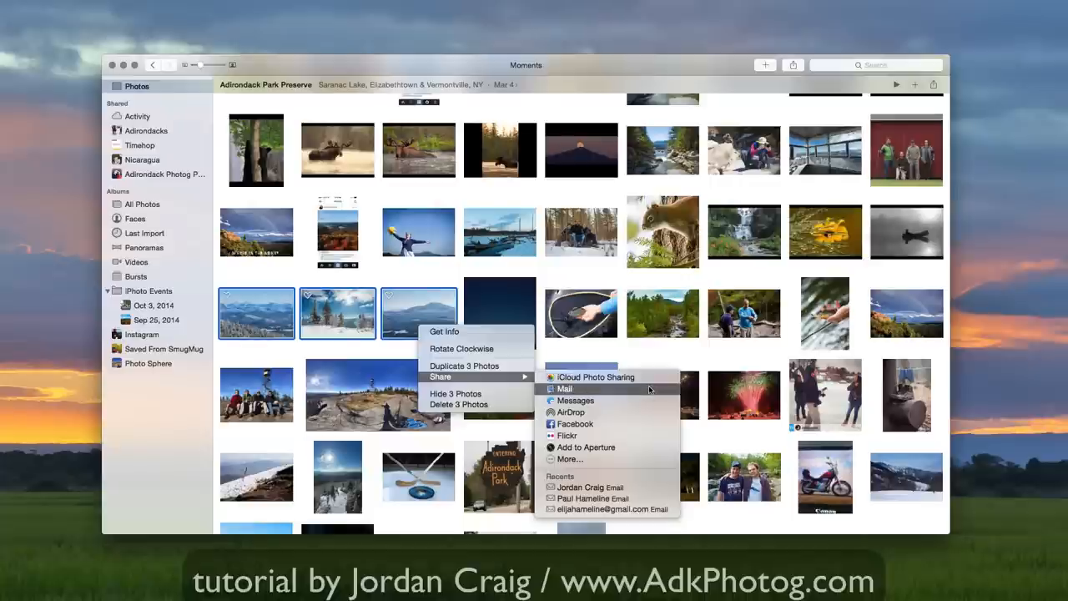